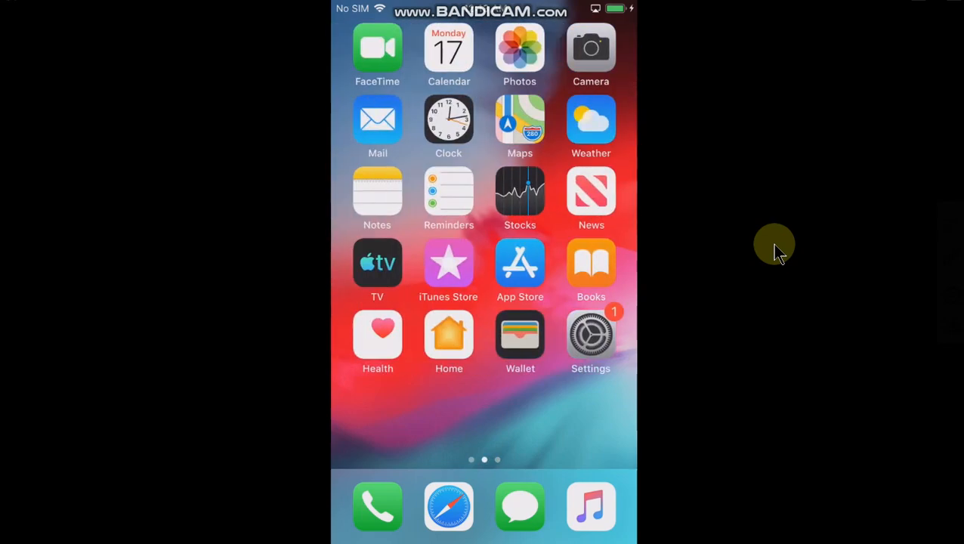
Confirm the About page shows iPhone 6 on iOS 12.5.6, then go home to the Cydia page.
scroll(left, 3)
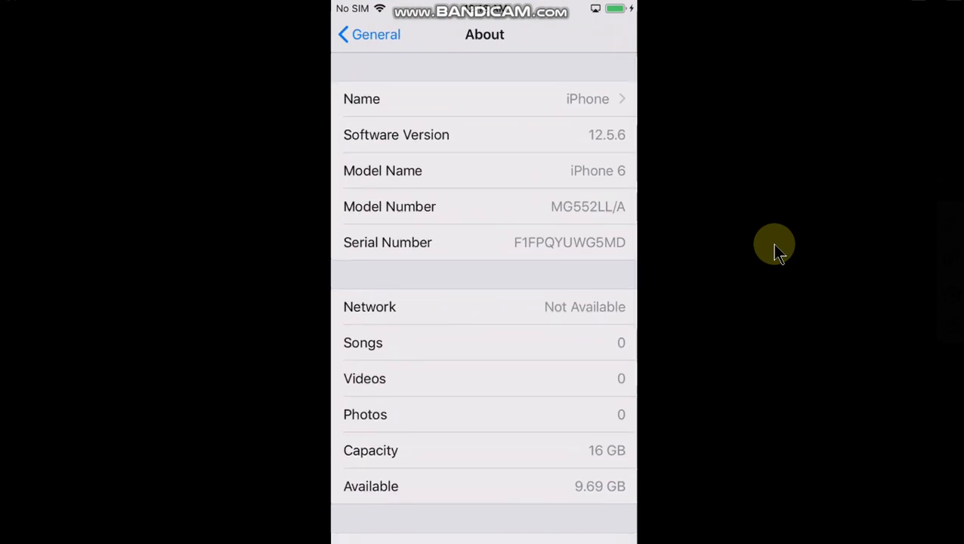
scroll(down, 3)
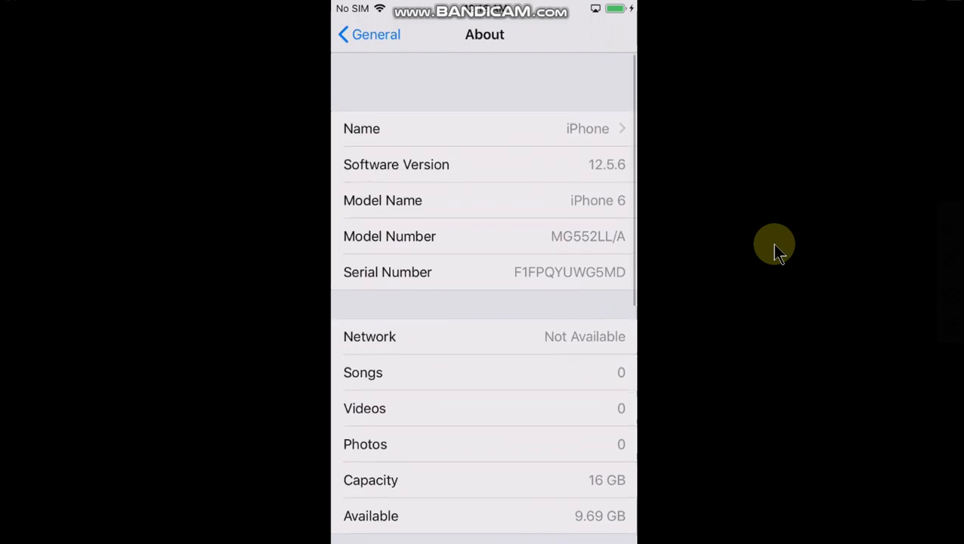
key(home)
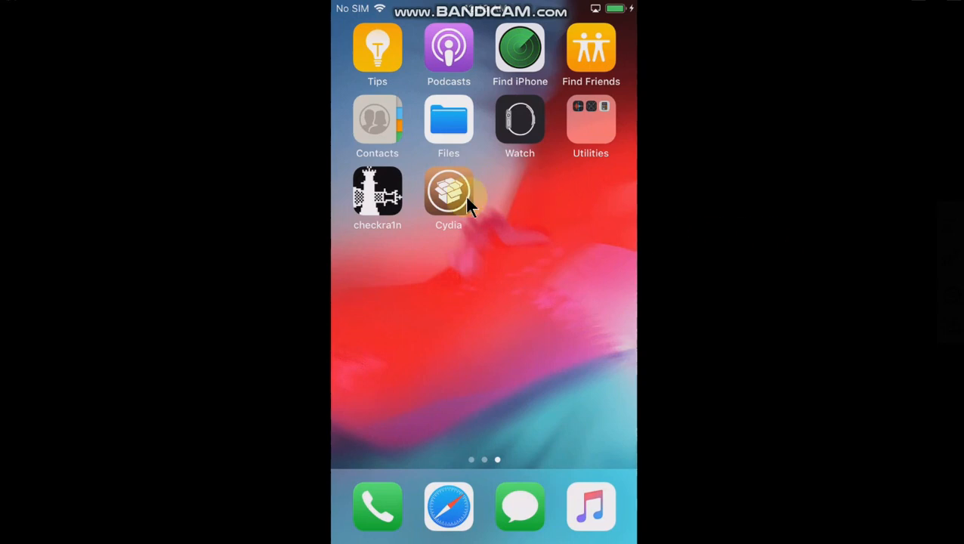
Launch Cydia and view its seven sources, including PoomSmart's Repo.
click(449, 190)
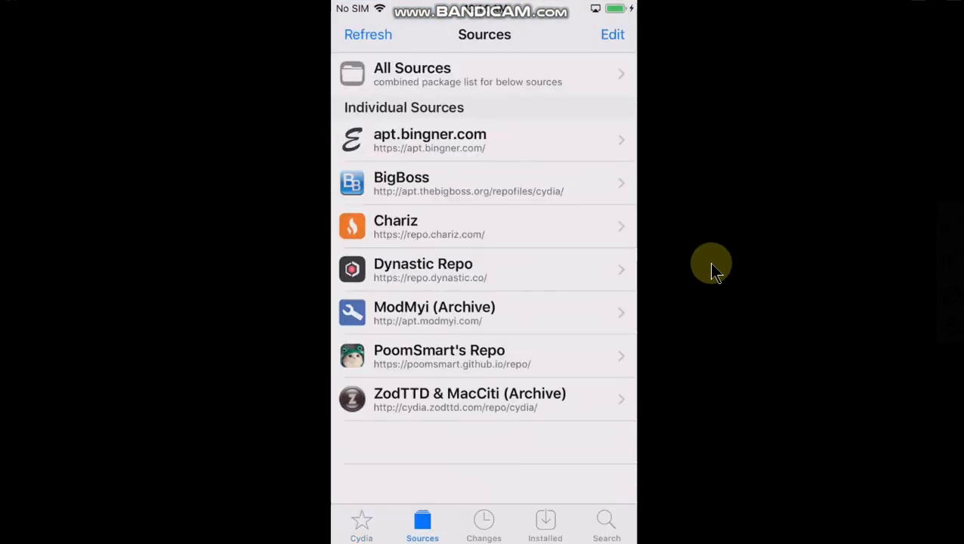
mouse_move(521, 351)
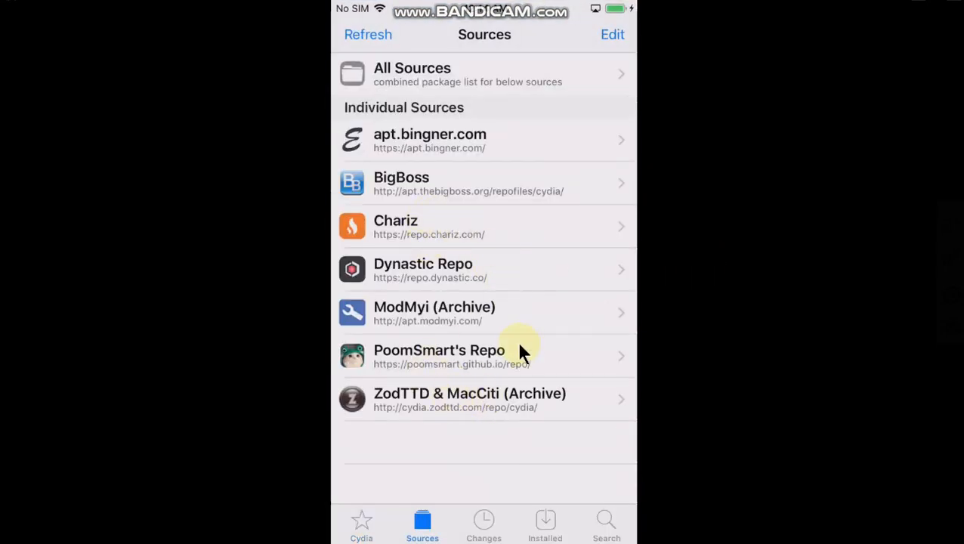
mouse_move(423, 244)
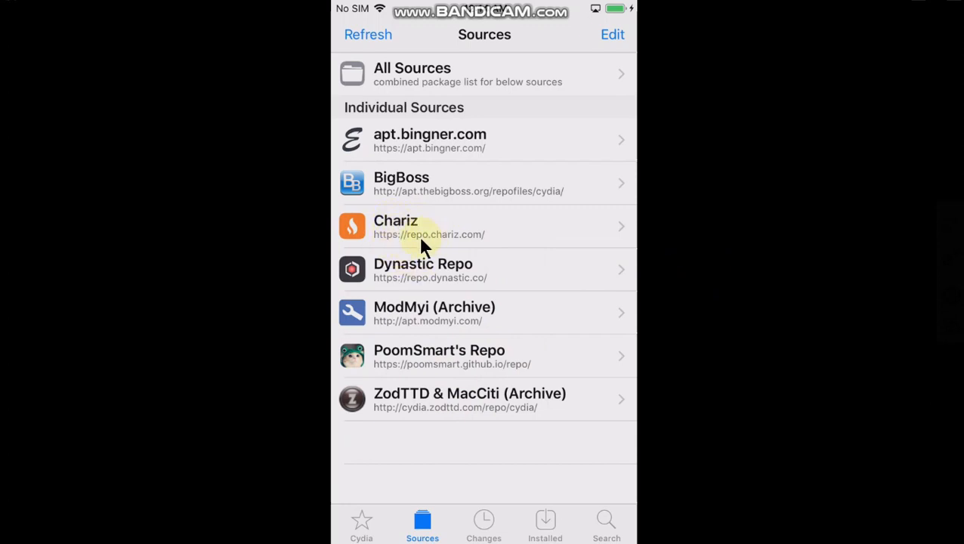
mouse_move(472, 249)
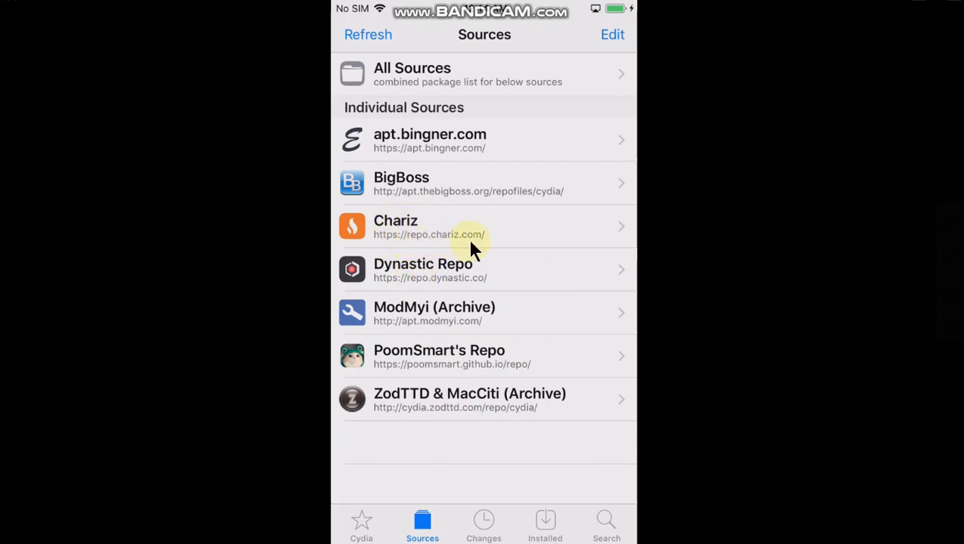
mouse_move(401, 384)
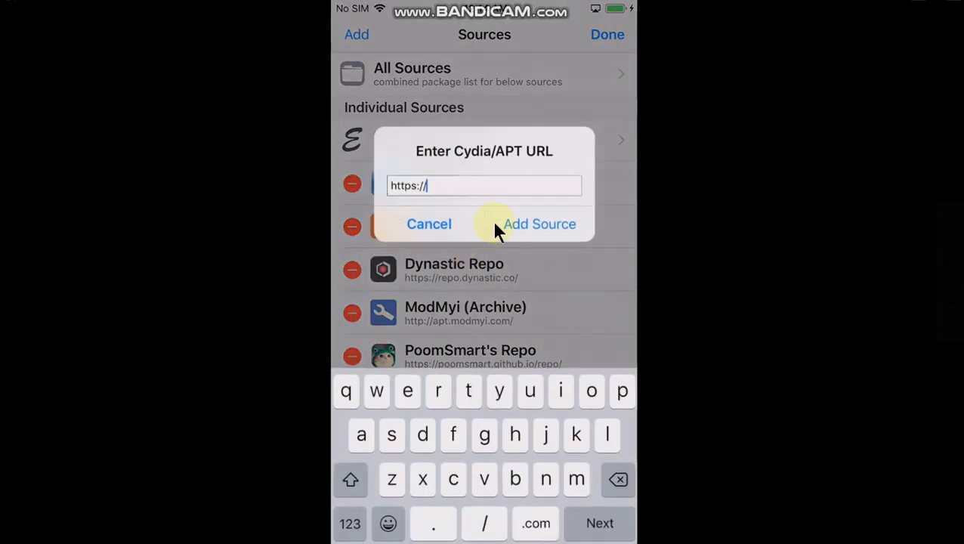
mouse_move(753, 289)
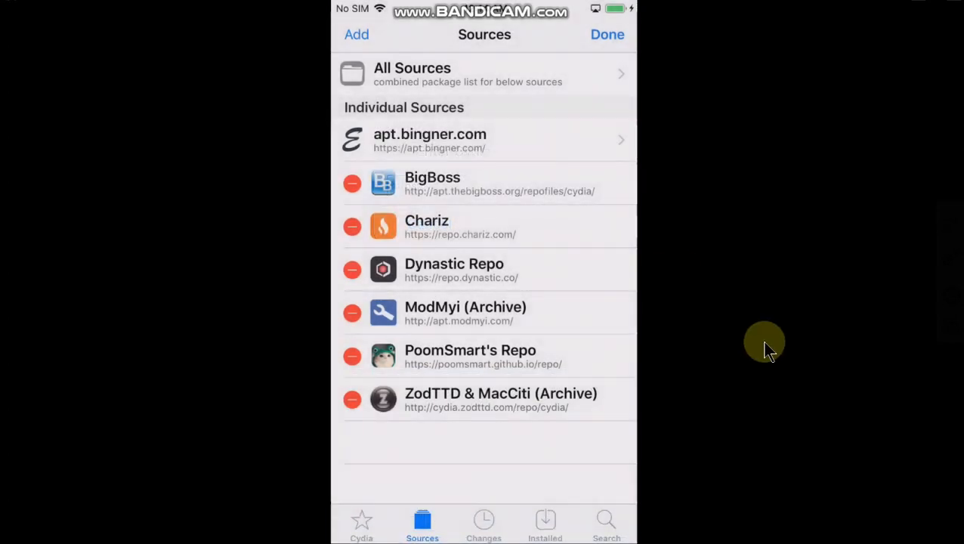
click(607, 34)
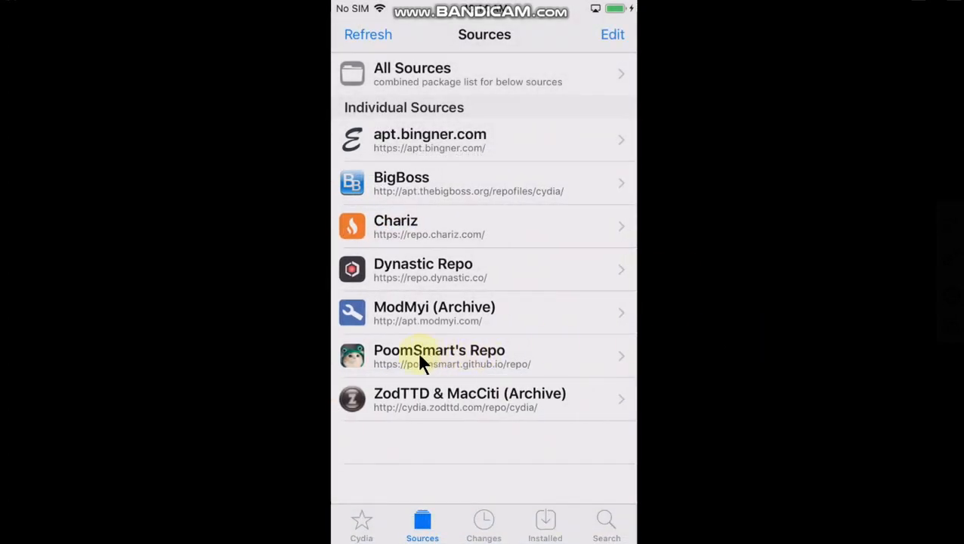
Install EmojiFontManager 1.1.7 from PoomSmart's Repo and close the completion screen.
click(439, 355)
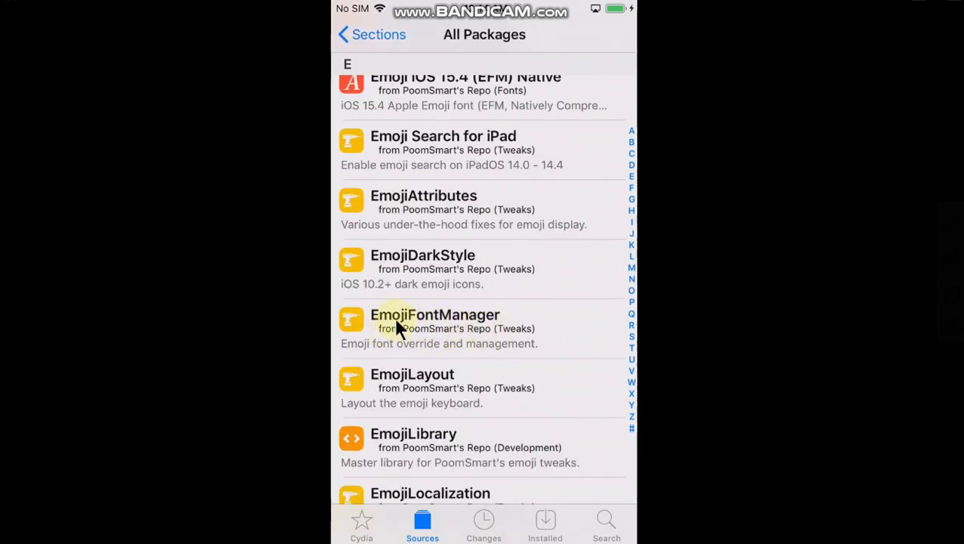
click(434, 329)
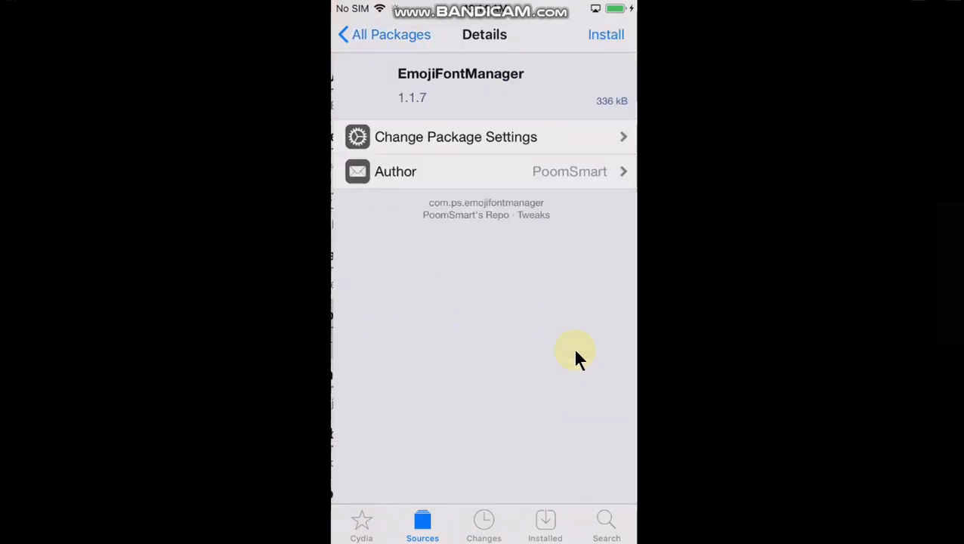
click(606, 34)
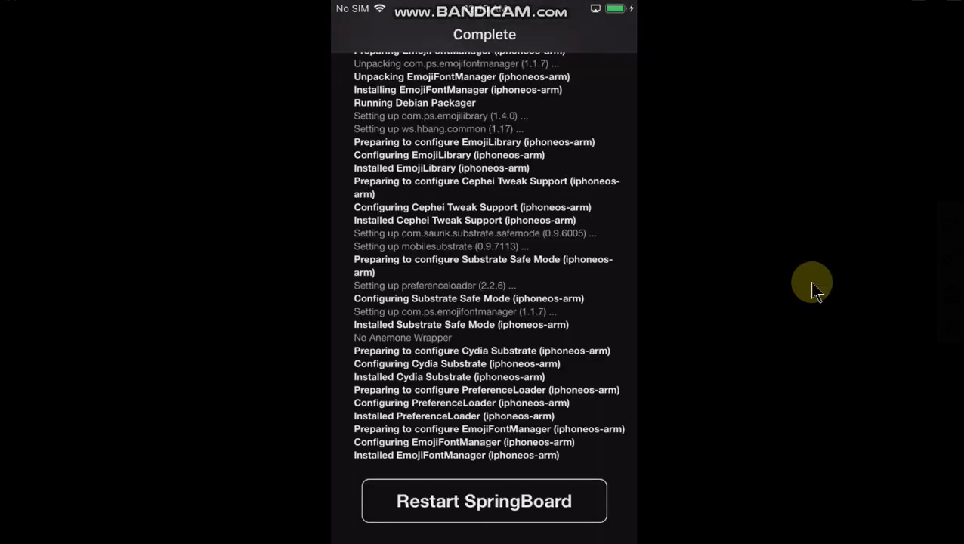
click(483, 500)
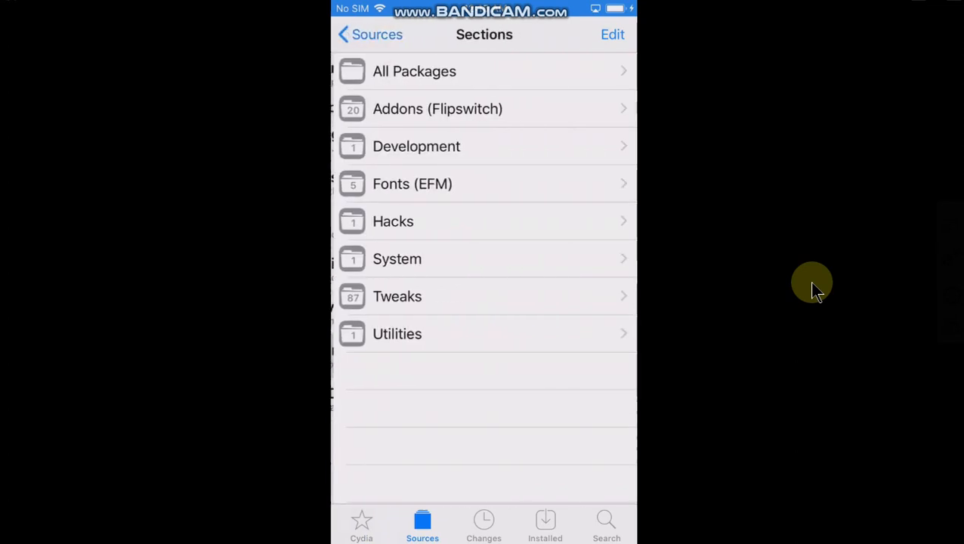
Install Emoji iOS 15.4 (EFM) 1.1.1 from PoomSmart's Repo and return to Cydia's Sources.
click(414, 71)
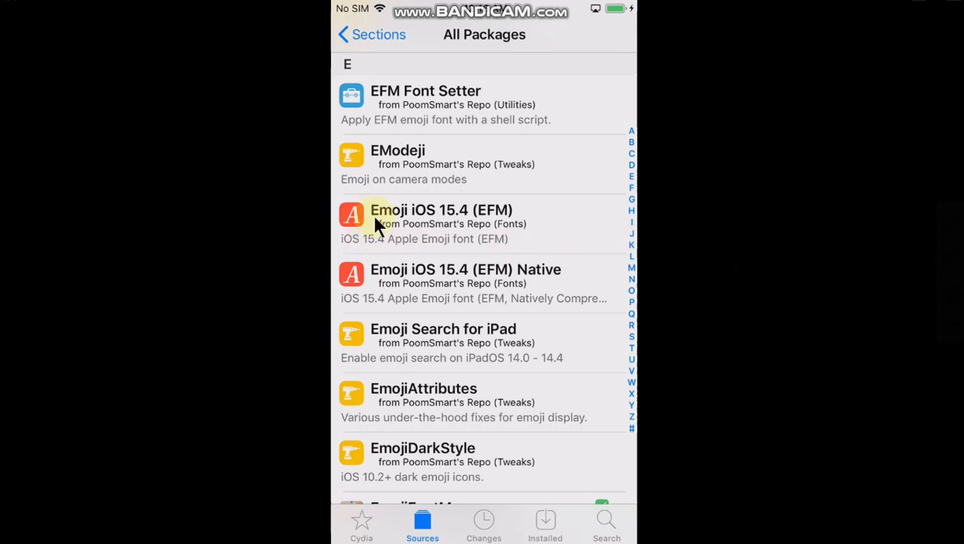
mouse_move(757, 315)
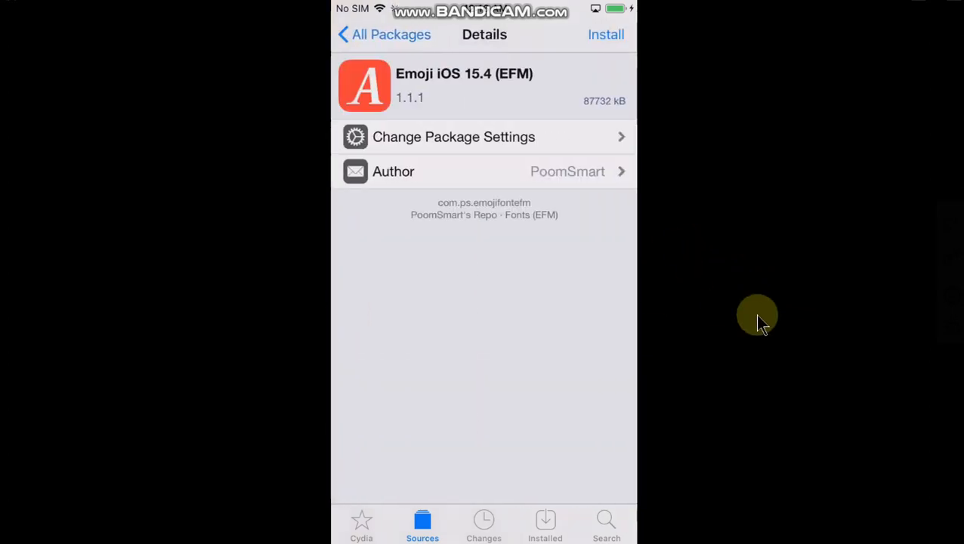
click(606, 34)
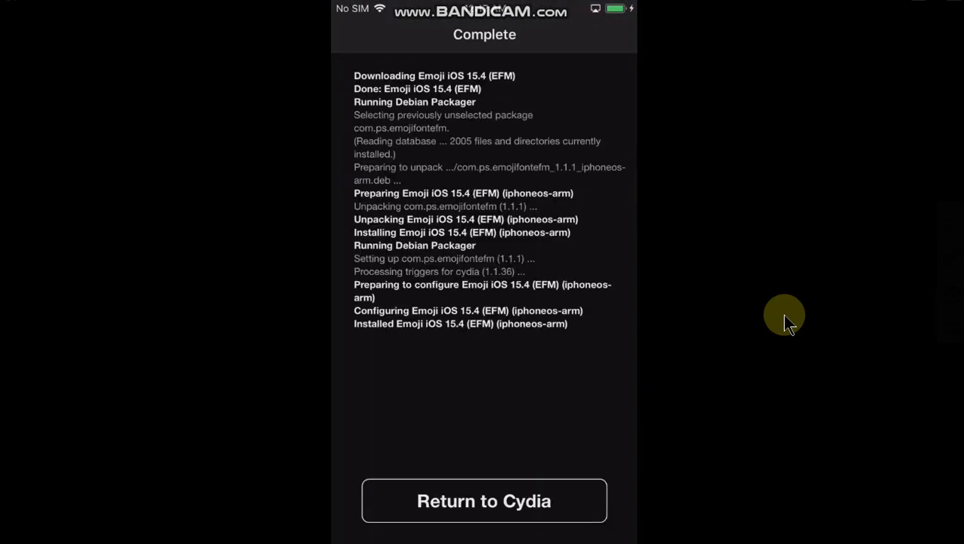
click(483, 500)
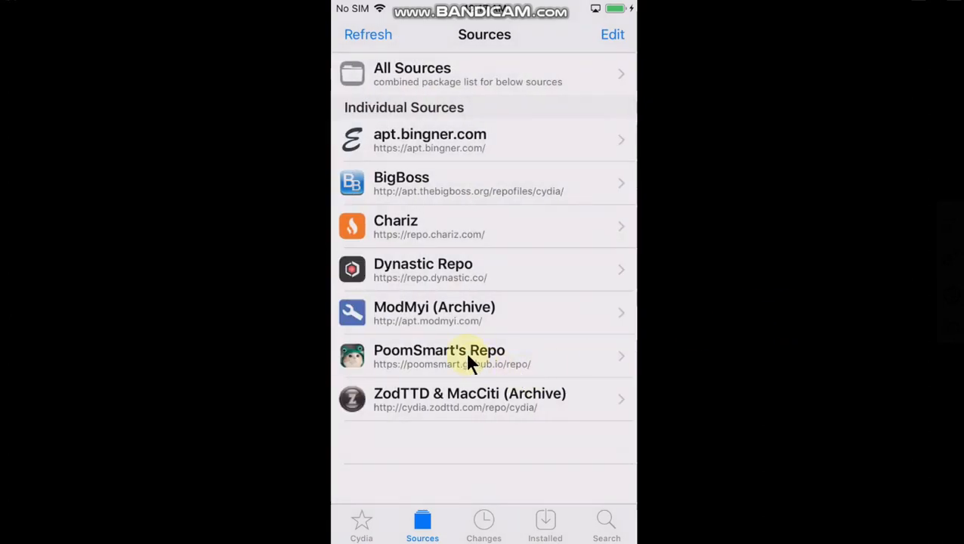
Install EmojiPort (iOS 12.0-15.3) 1.3.0~b2 from PoomSmart's Repo and restart SpringBoard.
click(468, 356)
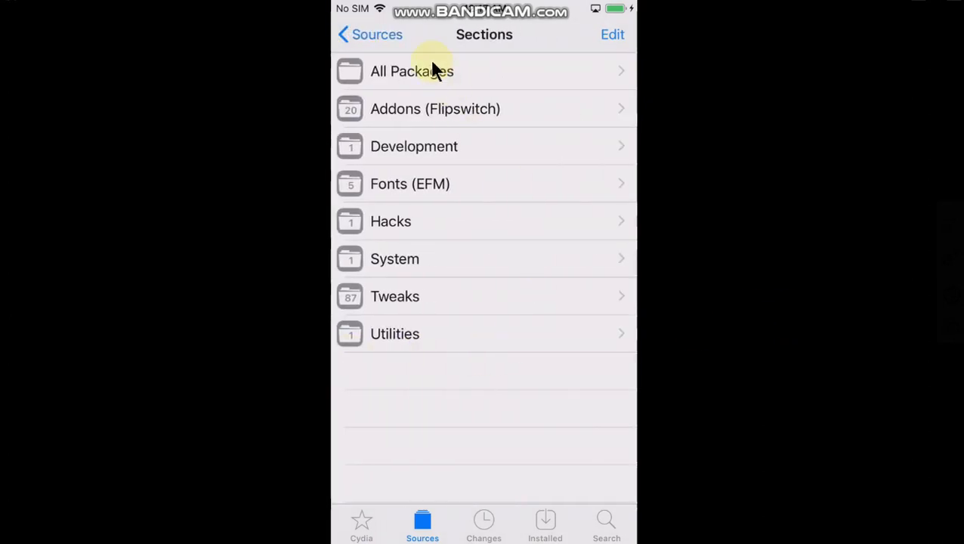
click(412, 71)
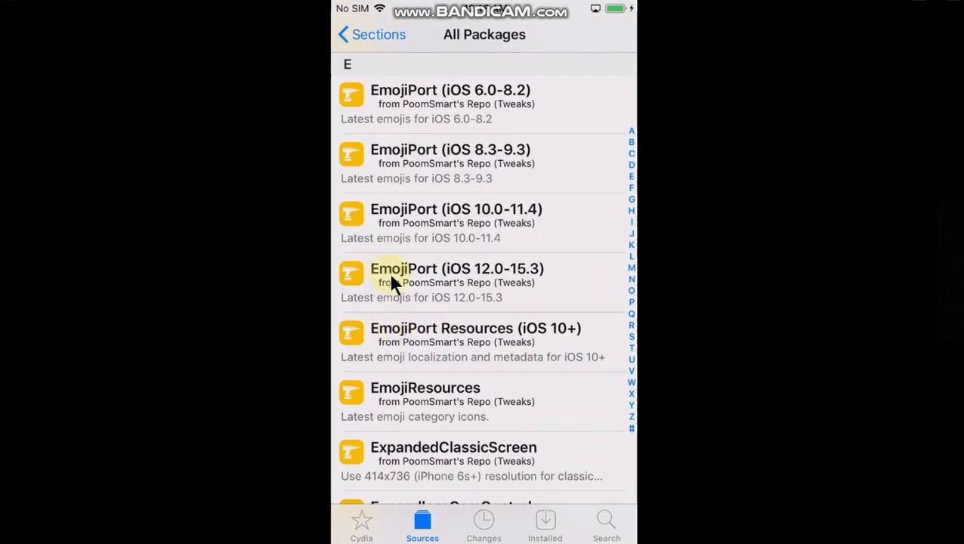
mouse_move(510, 286)
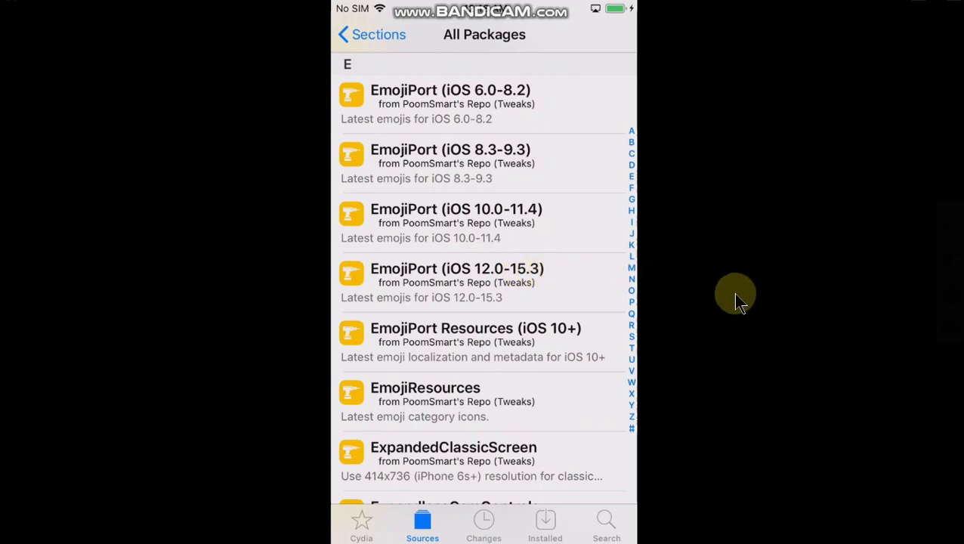
click(457, 268)
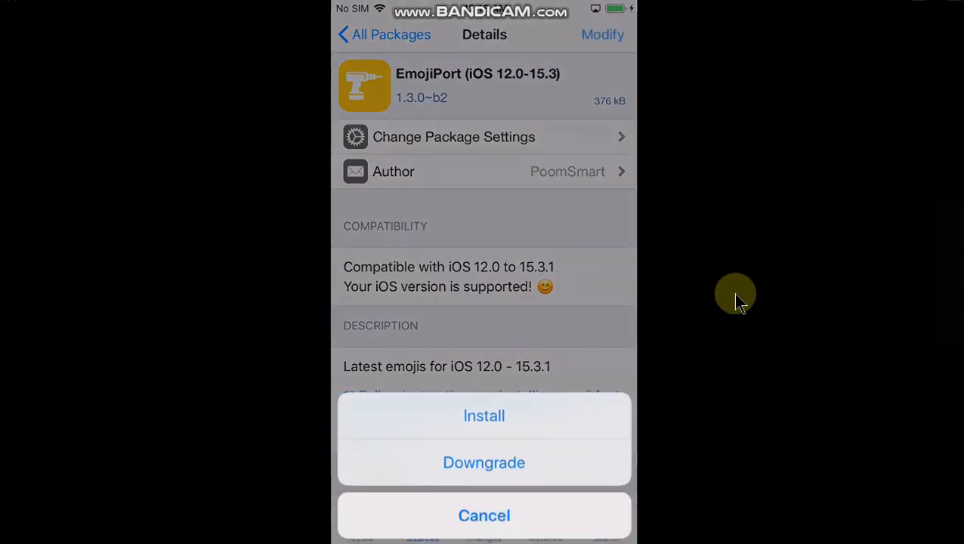
click(483, 415)
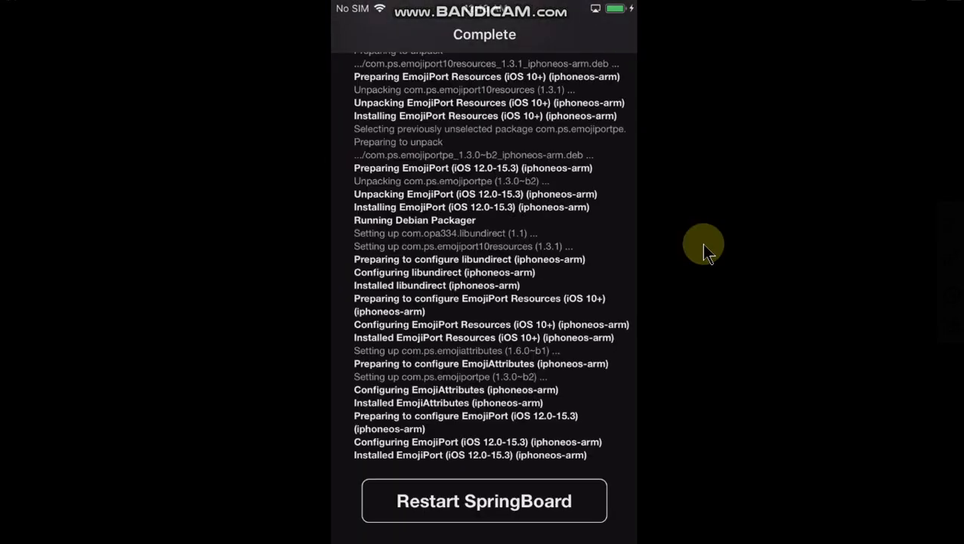
click(483, 500)
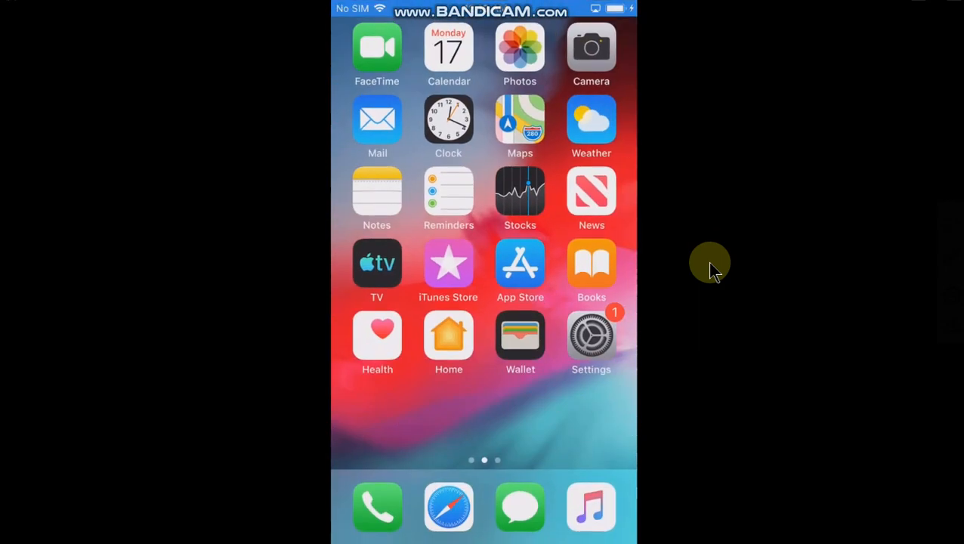
Select Emoji_15.4.font in EmojiFontManager settings and respring.
click(591, 336)
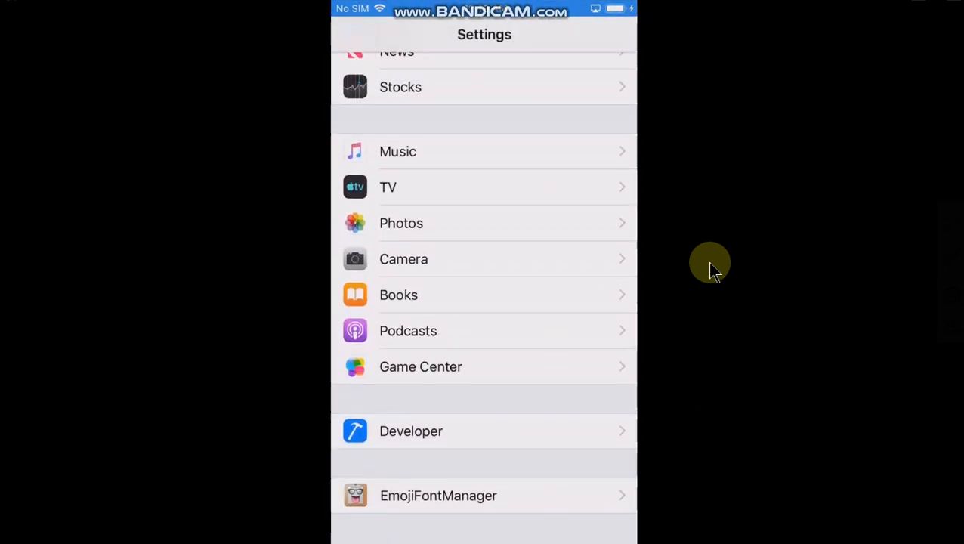
click(438, 494)
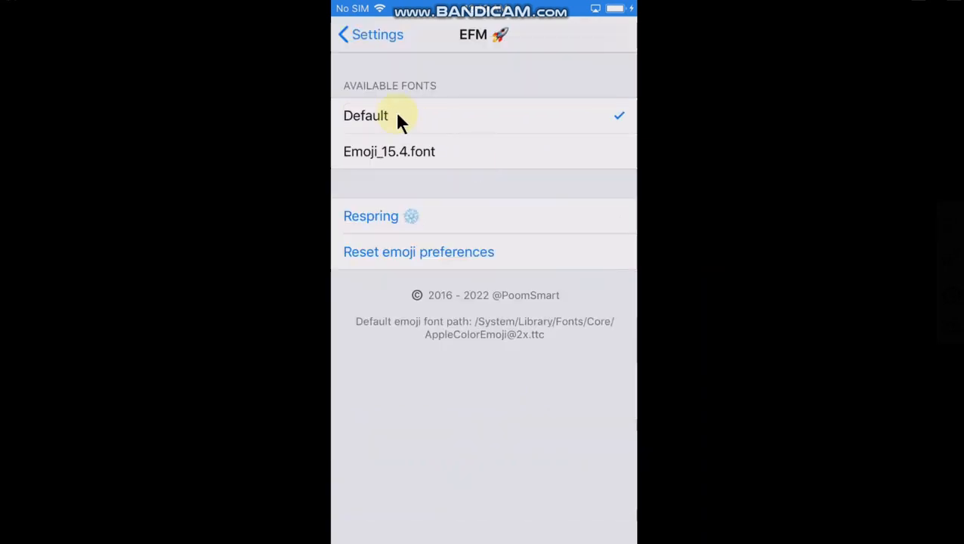
mouse_move(672, 204)
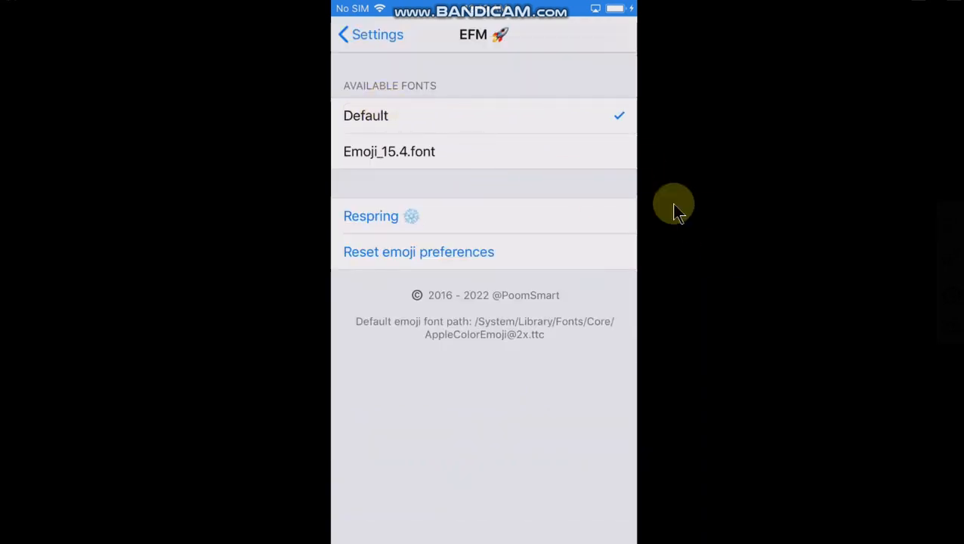
click(389, 151)
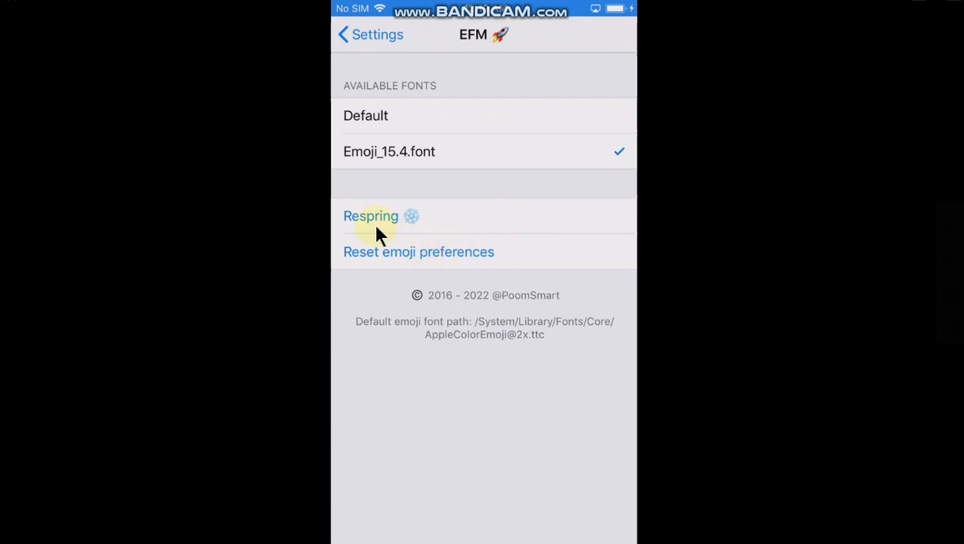
click(370, 216)
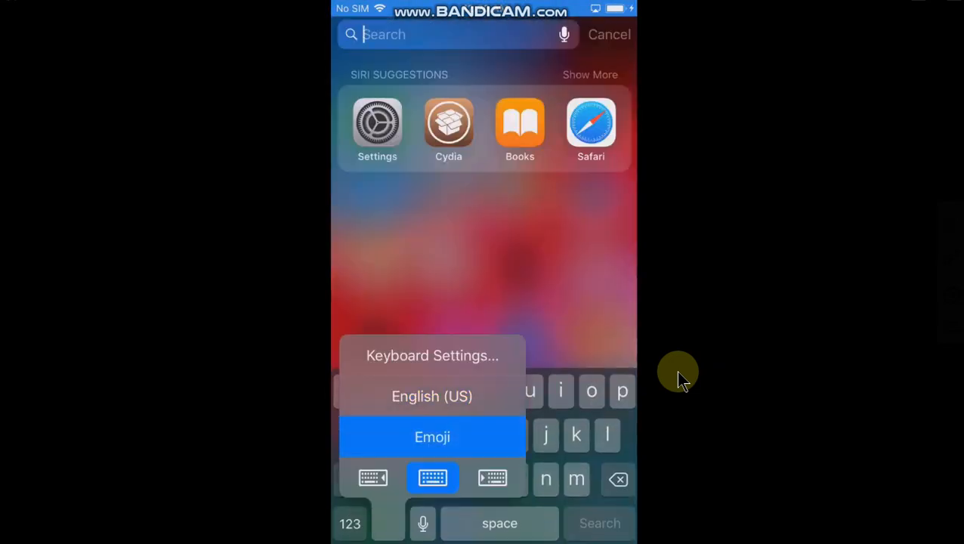
Switch Spotlight's keyboard to Emoji to display the new Smileys & People emojis.
click(432, 436)
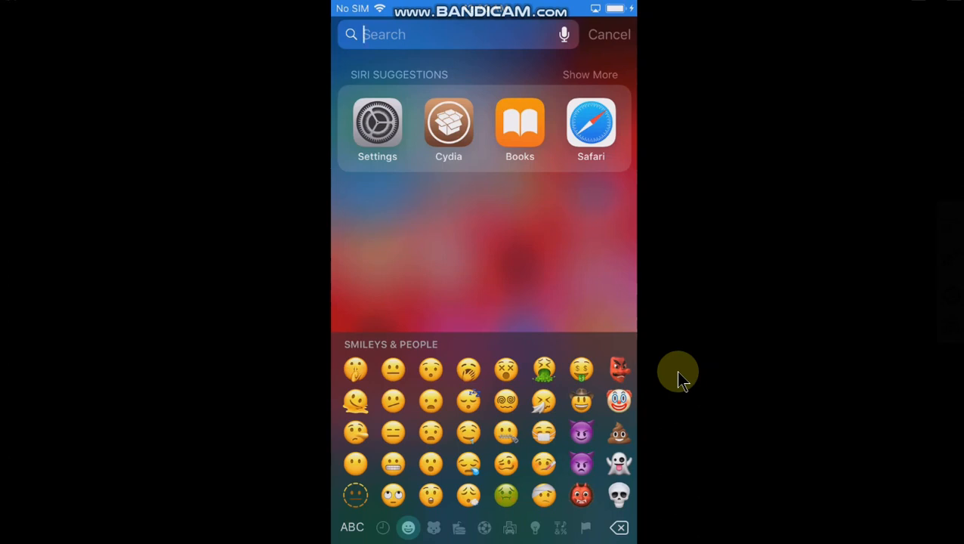
mouse_move(351, 329)
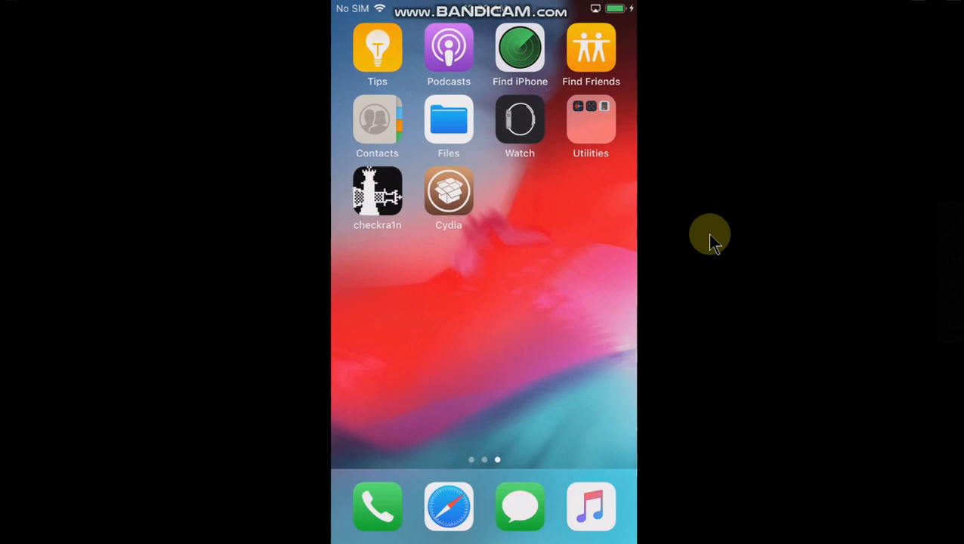
mouse_move(692, 223)
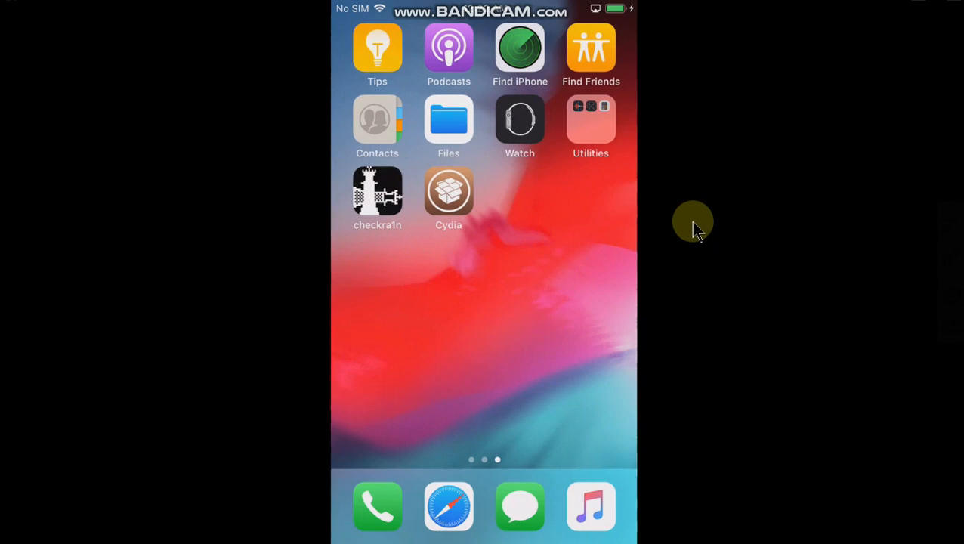